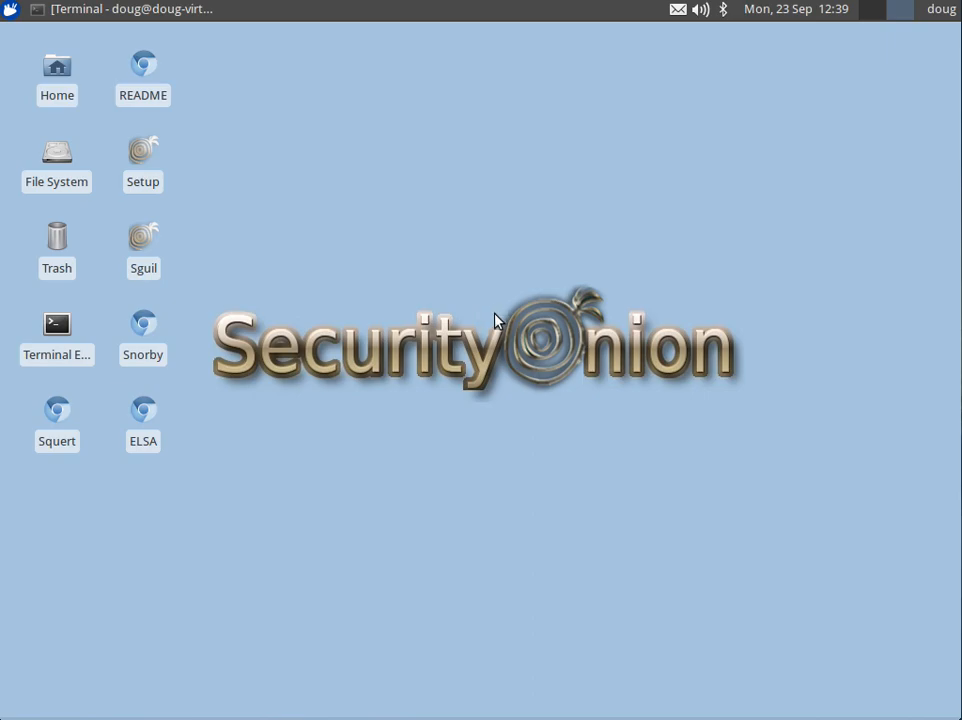
mouse_move(430, 324)
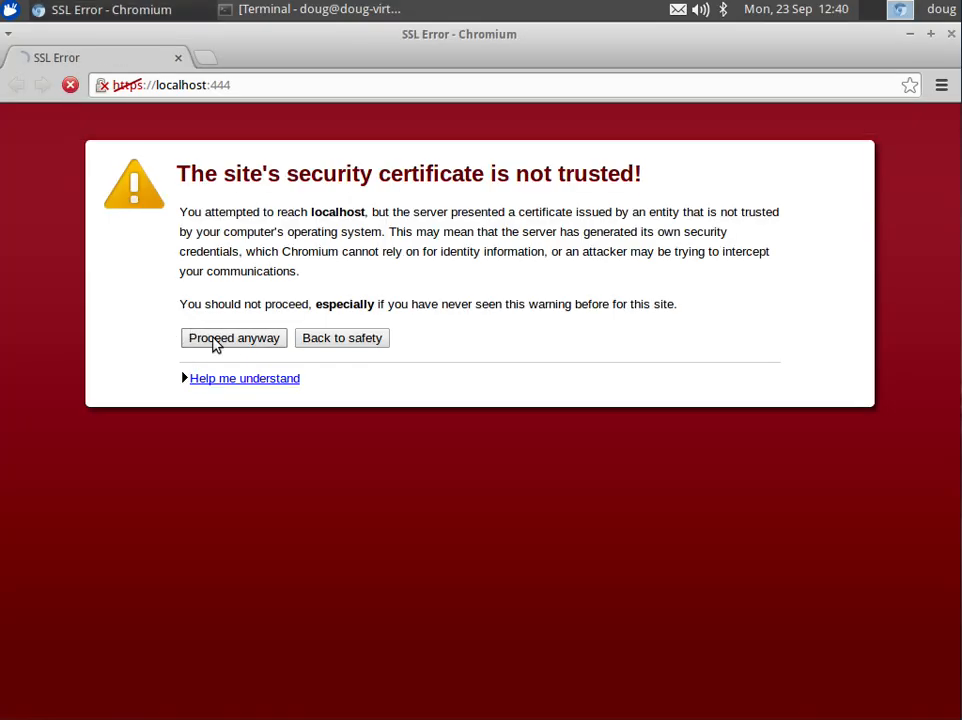
Step: Proceed past the untrusted localhost:444 certificate warning so Snorby can load
left_click(232, 336)
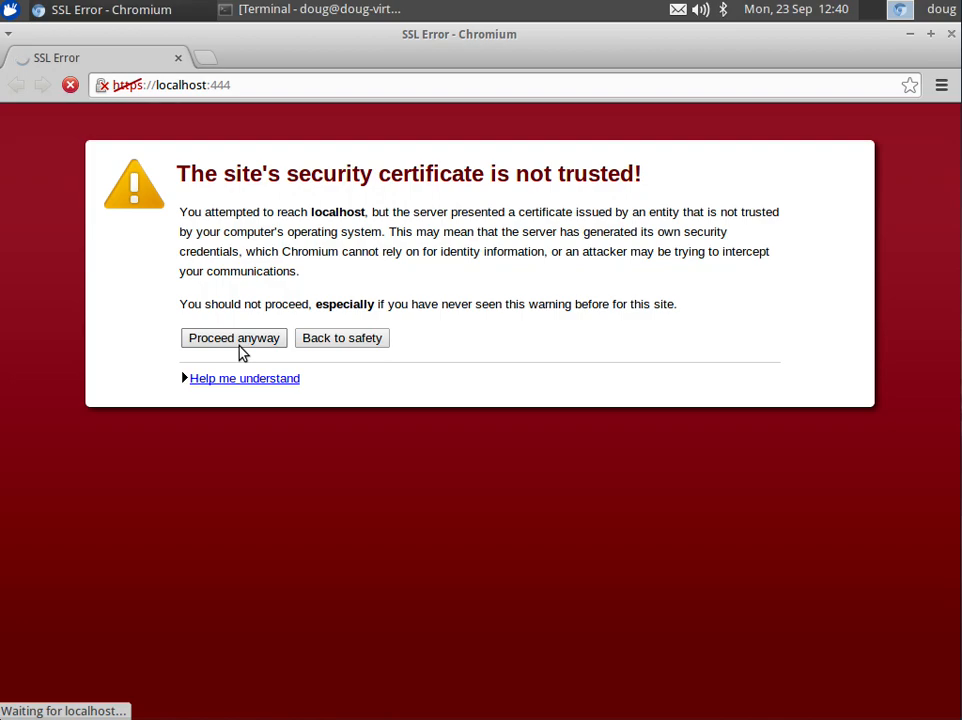
left_click(234, 336)
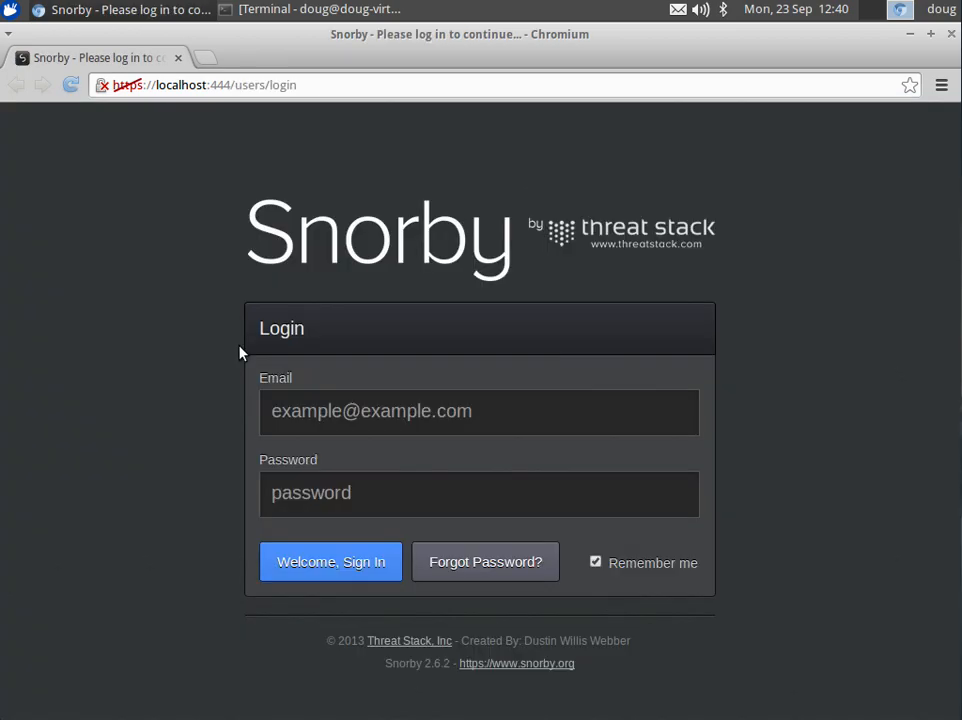
left_click(478, 412)
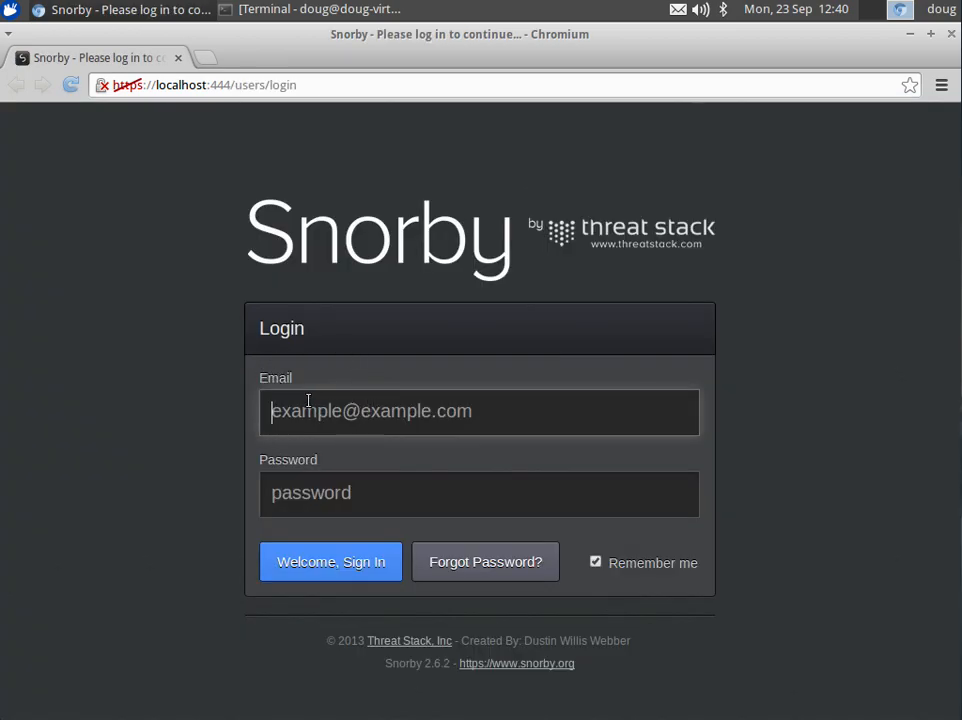
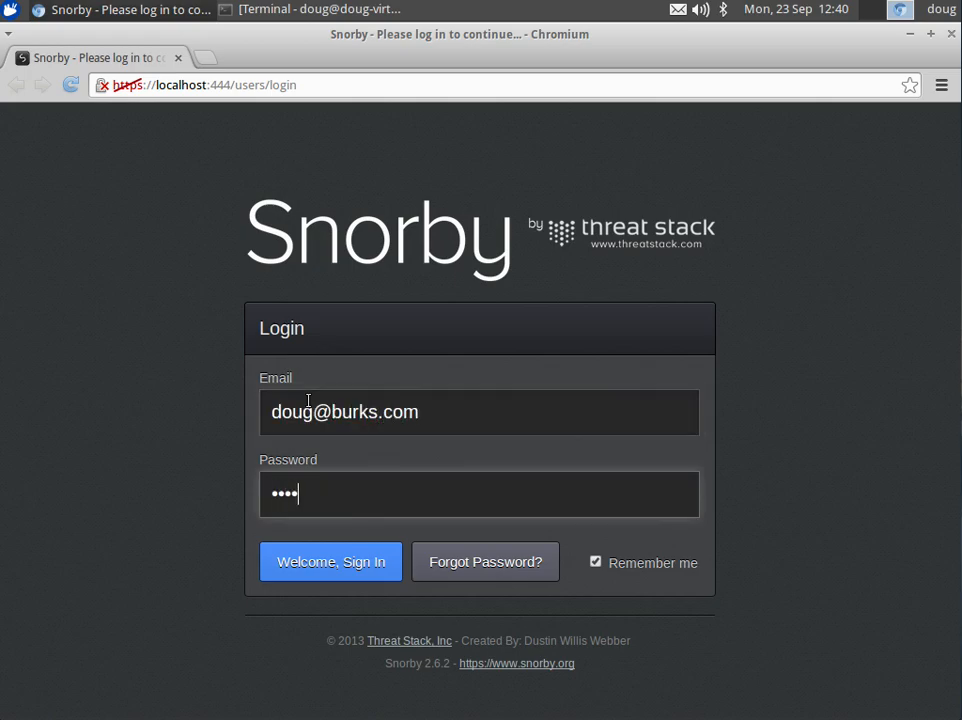
left_click(330, 560)
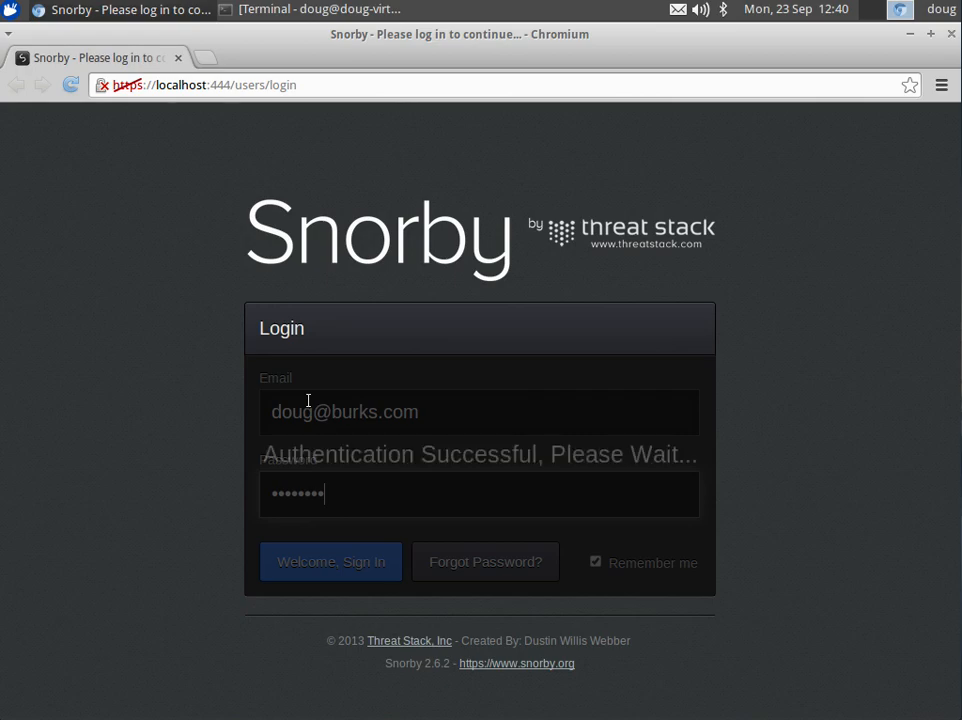
left_click(330, 560)
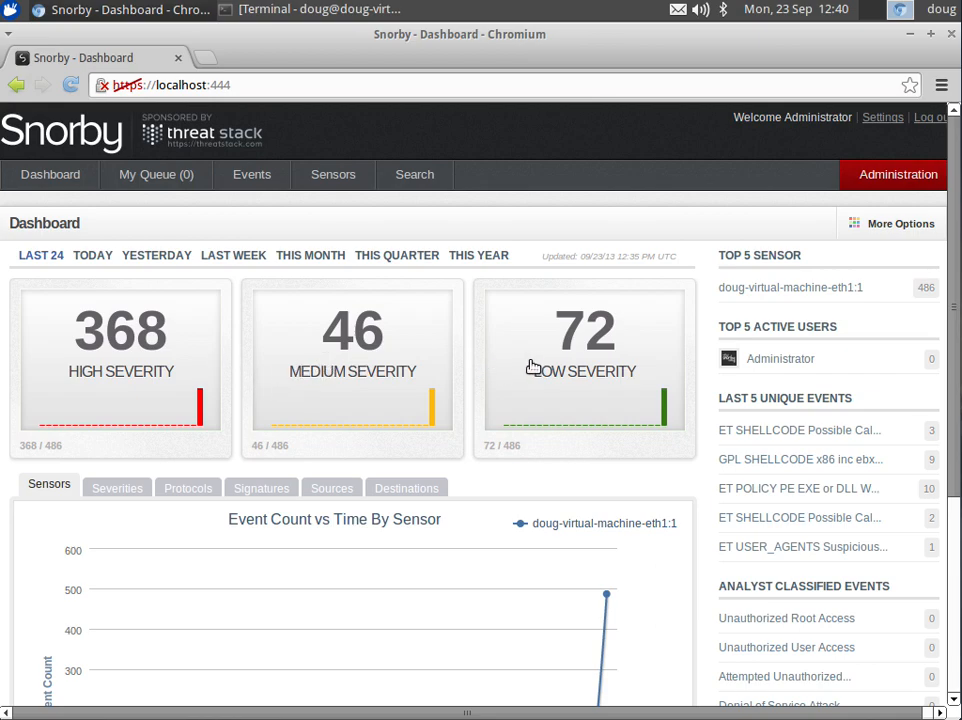
Step: Cycle the dashboard charts to Destinations, led by 58.64.132.141 at 61%
scroll("down", 3)
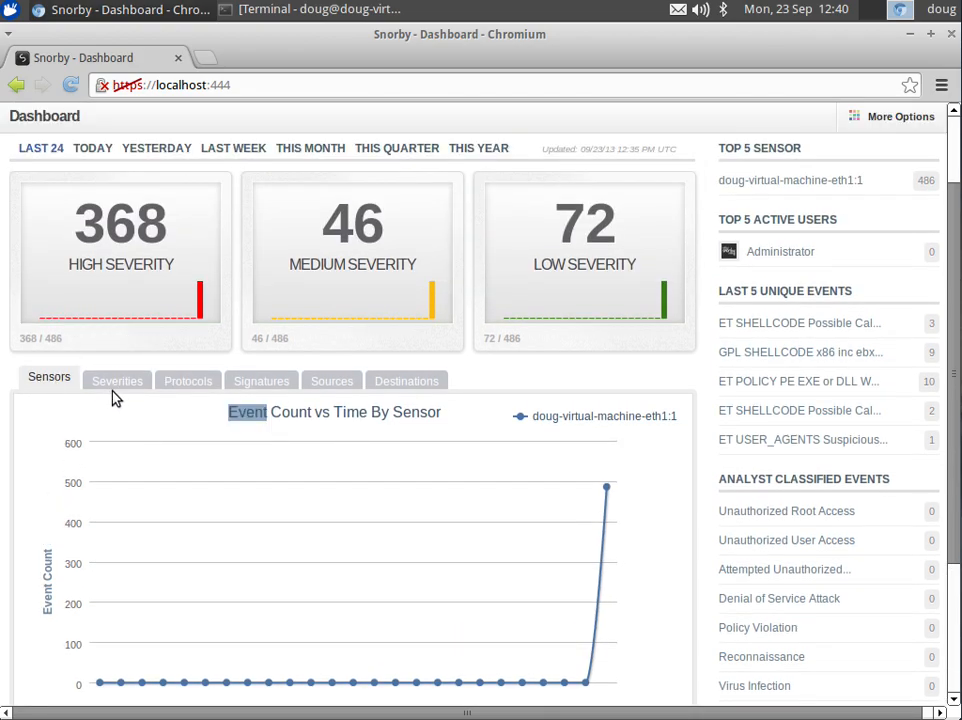
left_click(116, 376)
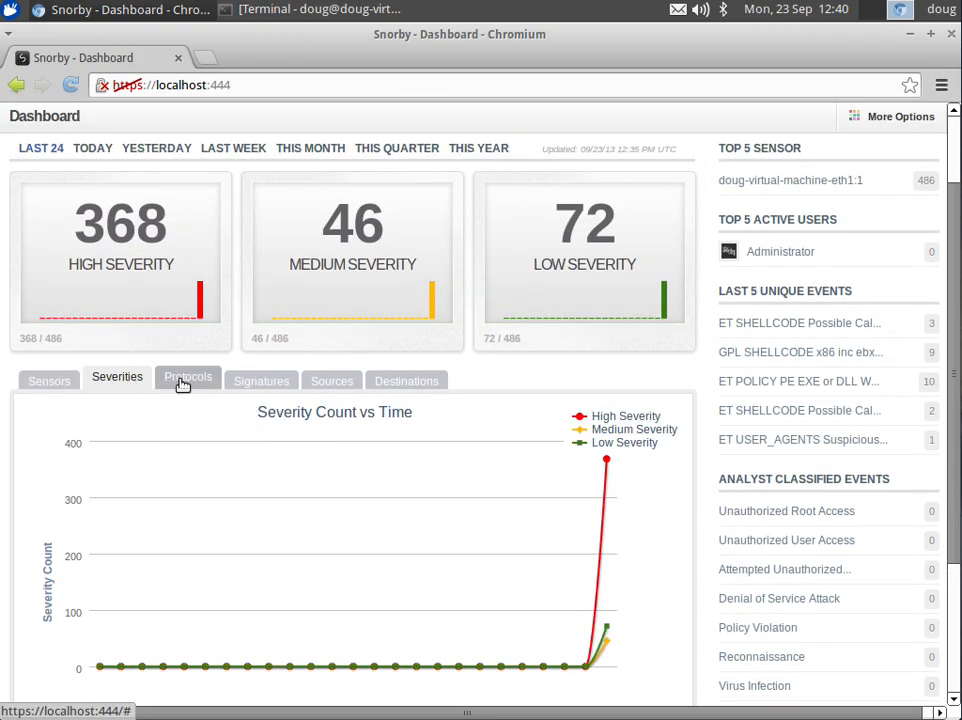
left_click(332, 380)
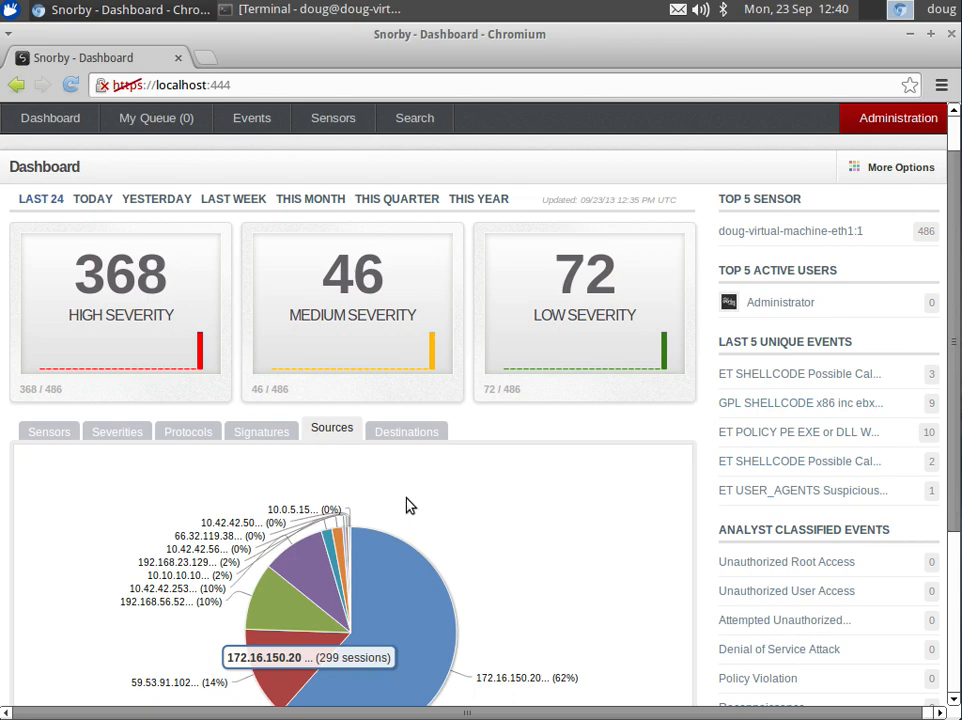
left_click(406, 432)
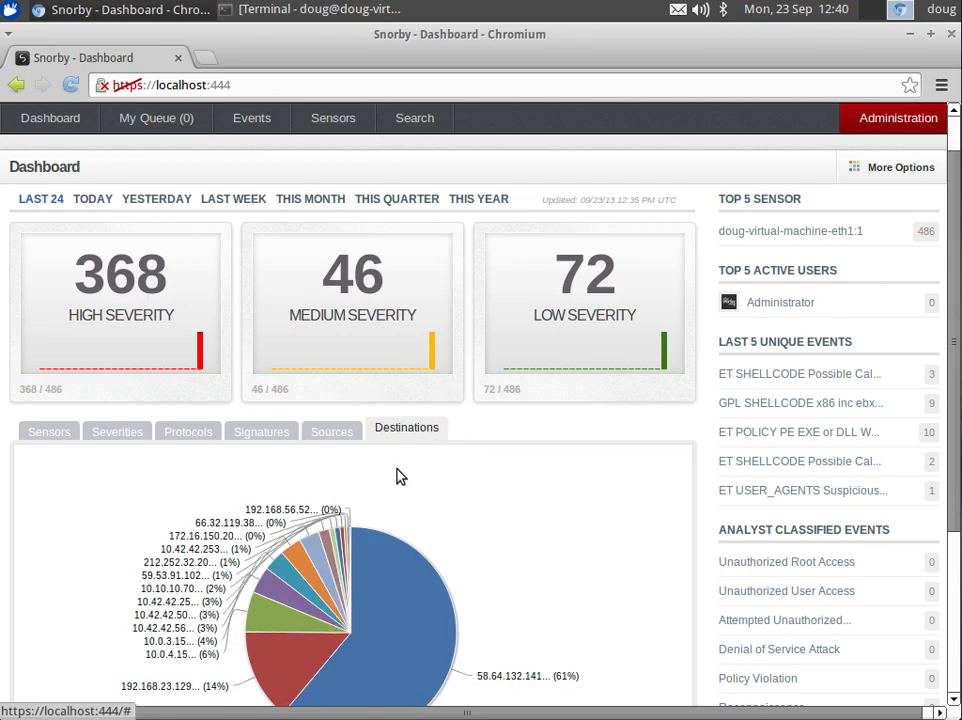
mouse_move(340, 580)
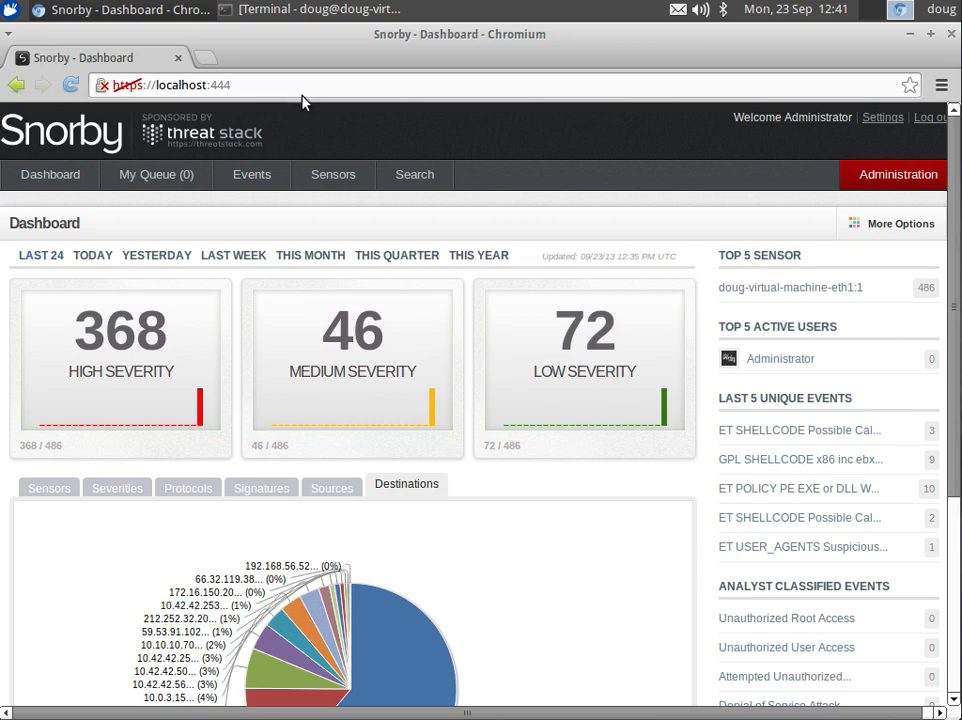
left_click(252, 174)
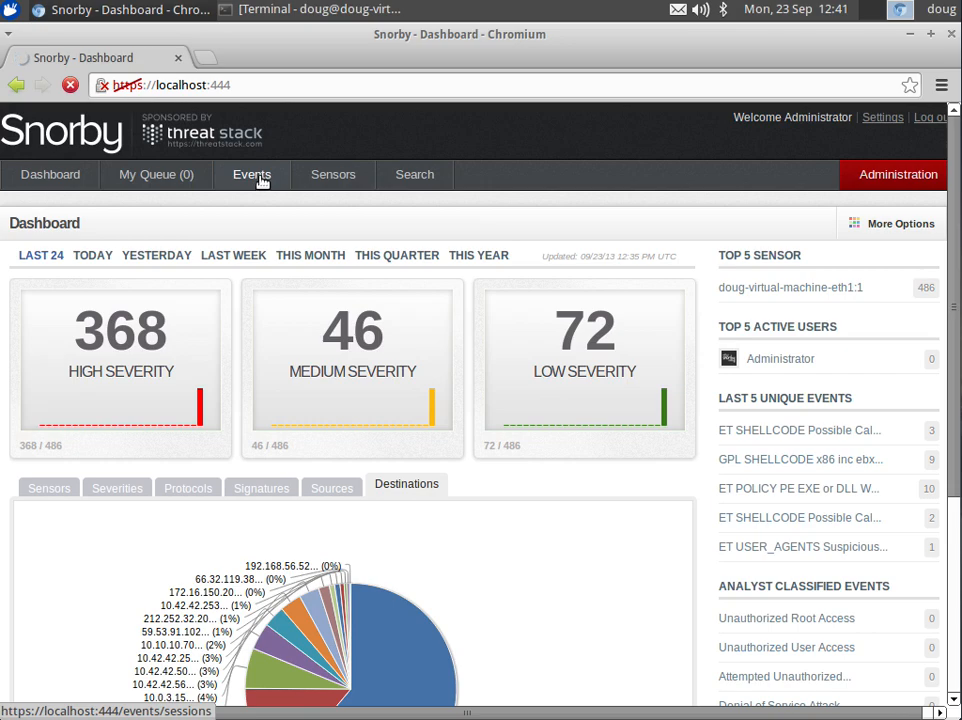
Step: Show the Listing Sessions page and scroll to the *.doc.exe in HTTP URL alert
left_click(252, 174)
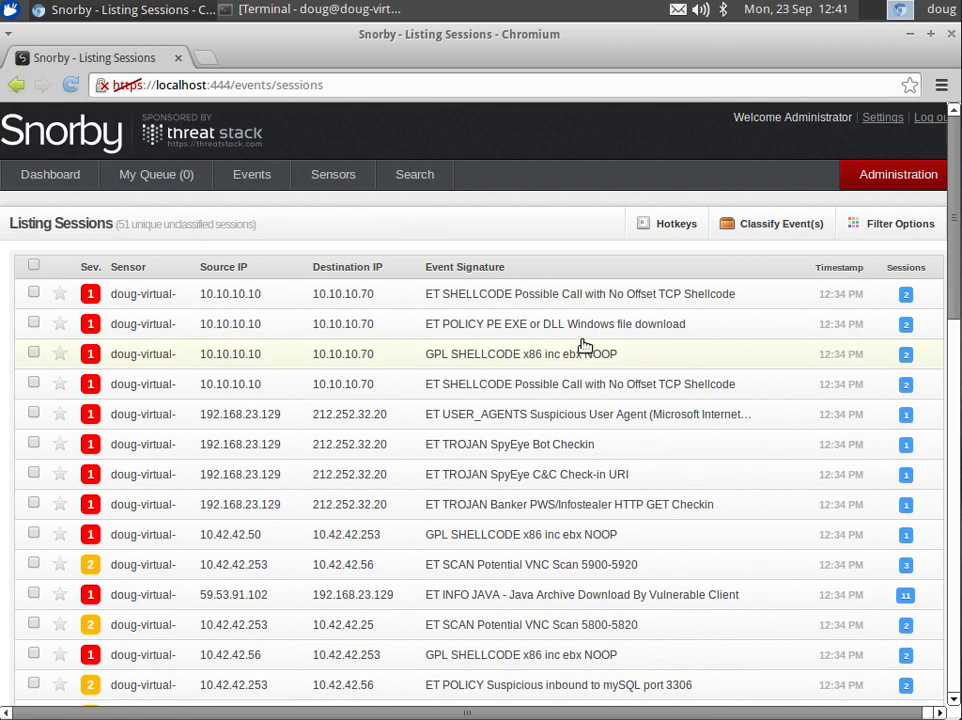
scroll("down", 3)
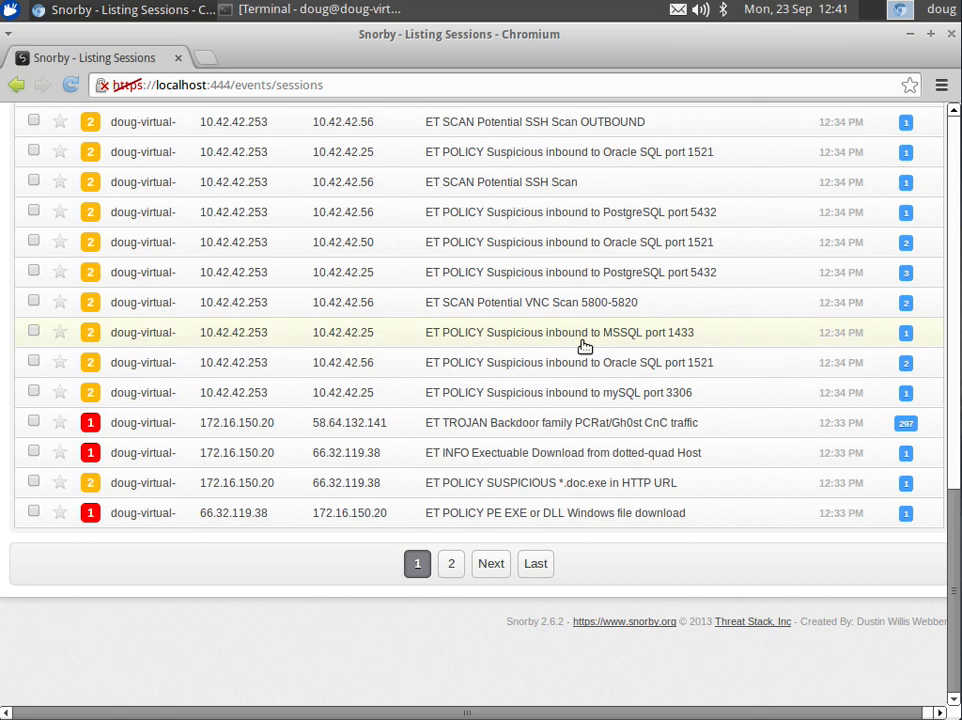
mouse_move(570, 482)
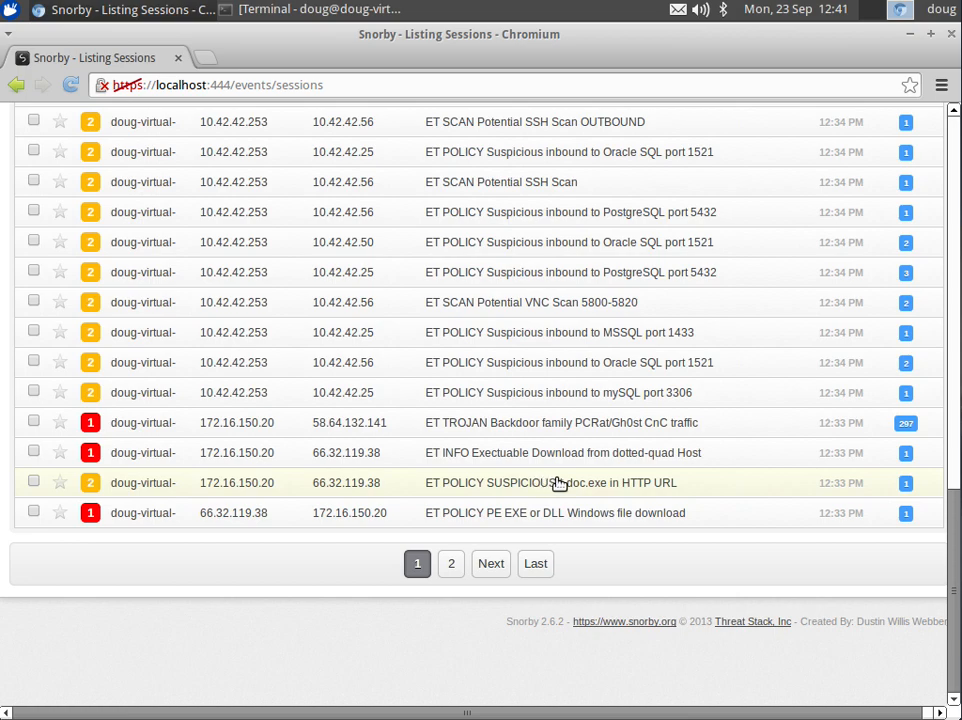
mouse_move(630, 490)
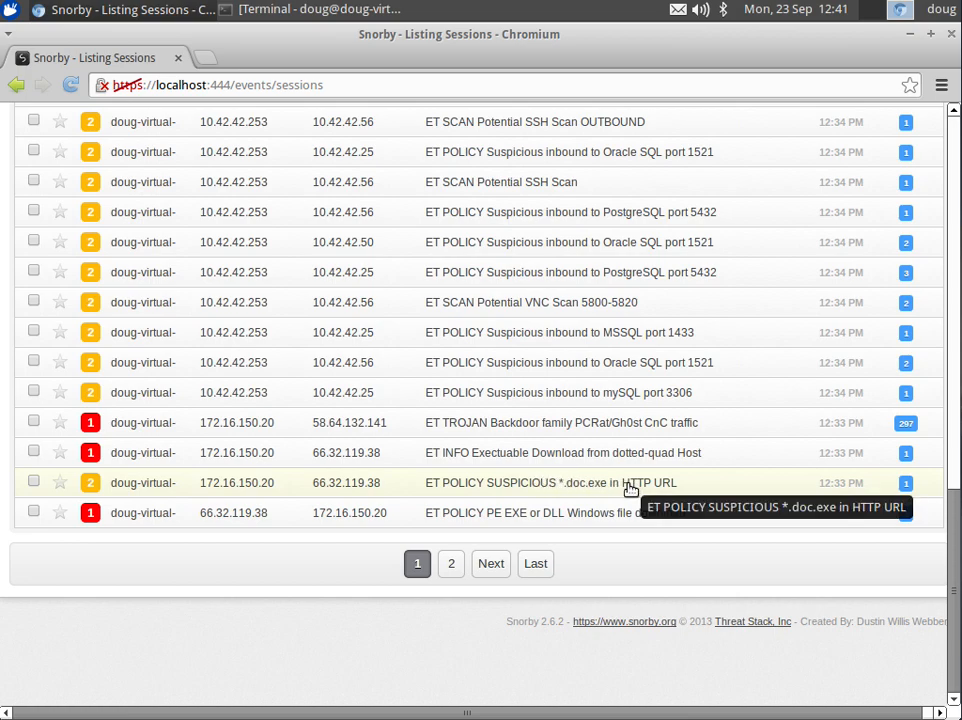
mouse_move(612, 490)
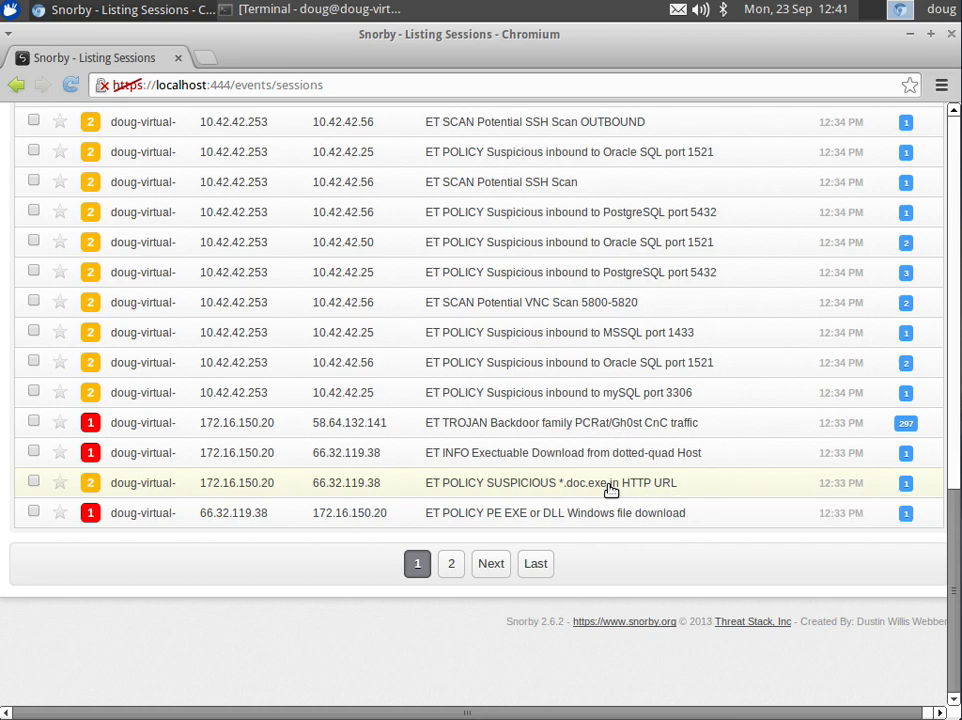
Step: Expand the ET POLICY SUSPICIOUS *.doc.exe alert to its TCP header and hex payload
left_click(550, 482)
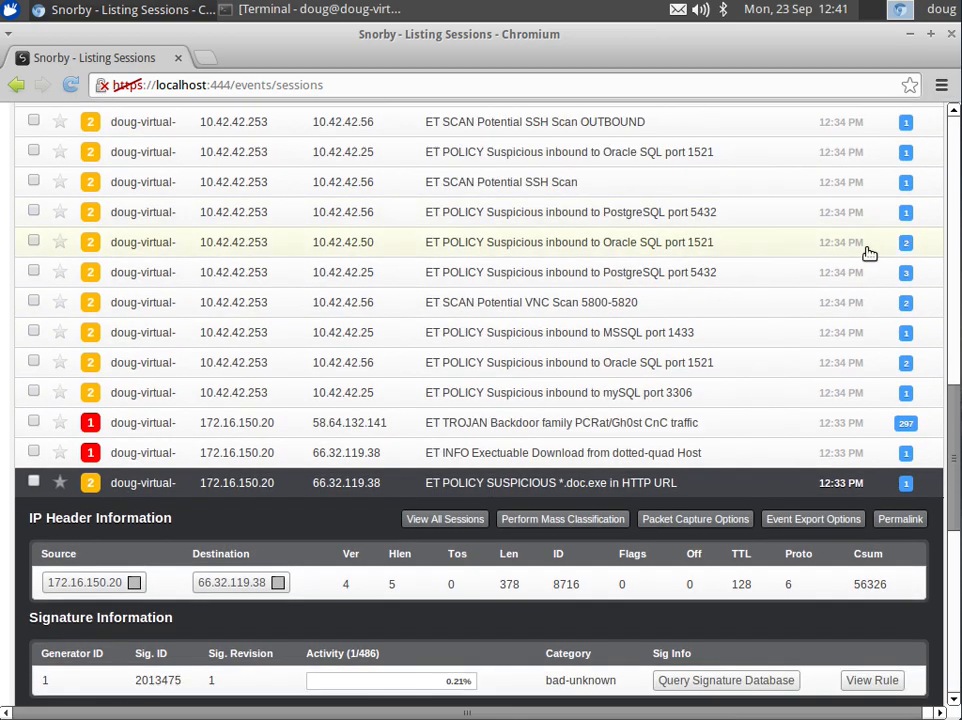
scroll("down", 3)
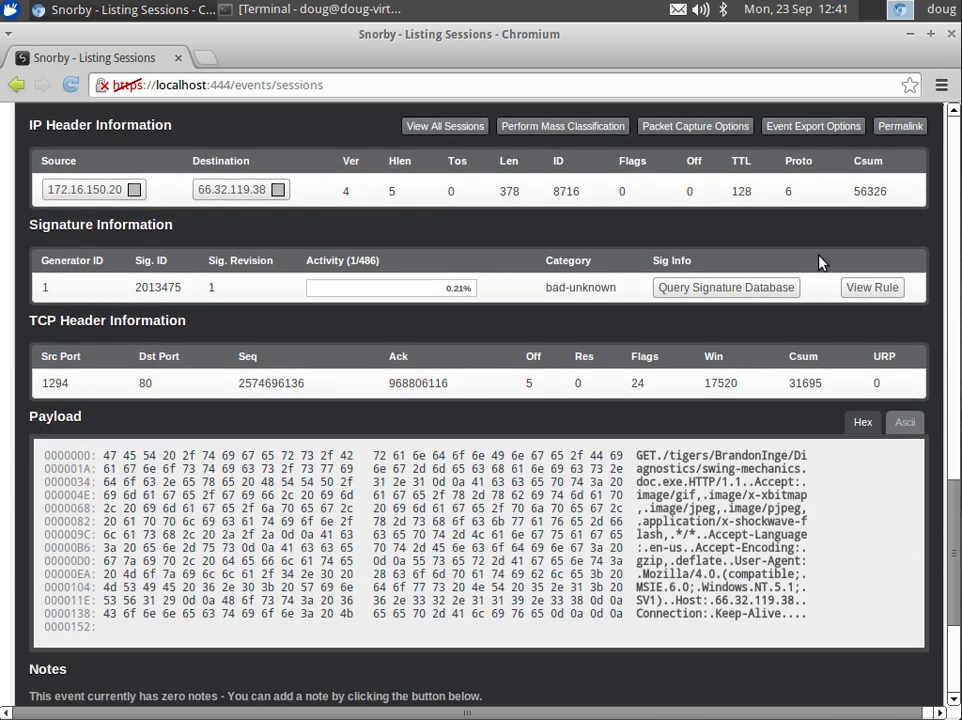
mouse_move(544, 240)
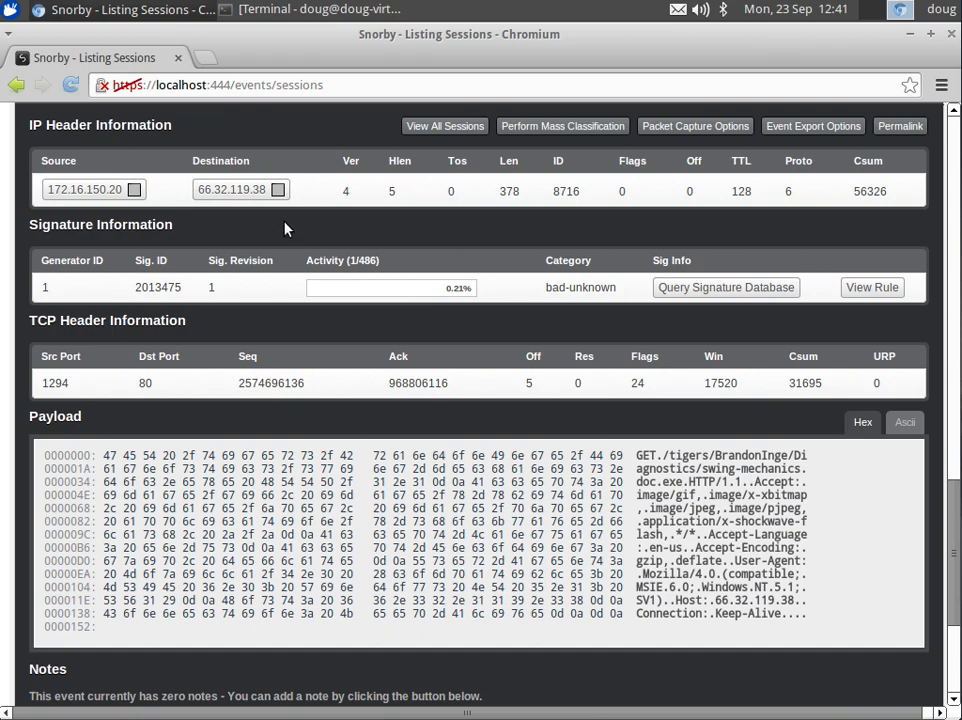
mouse_move(268, 330)
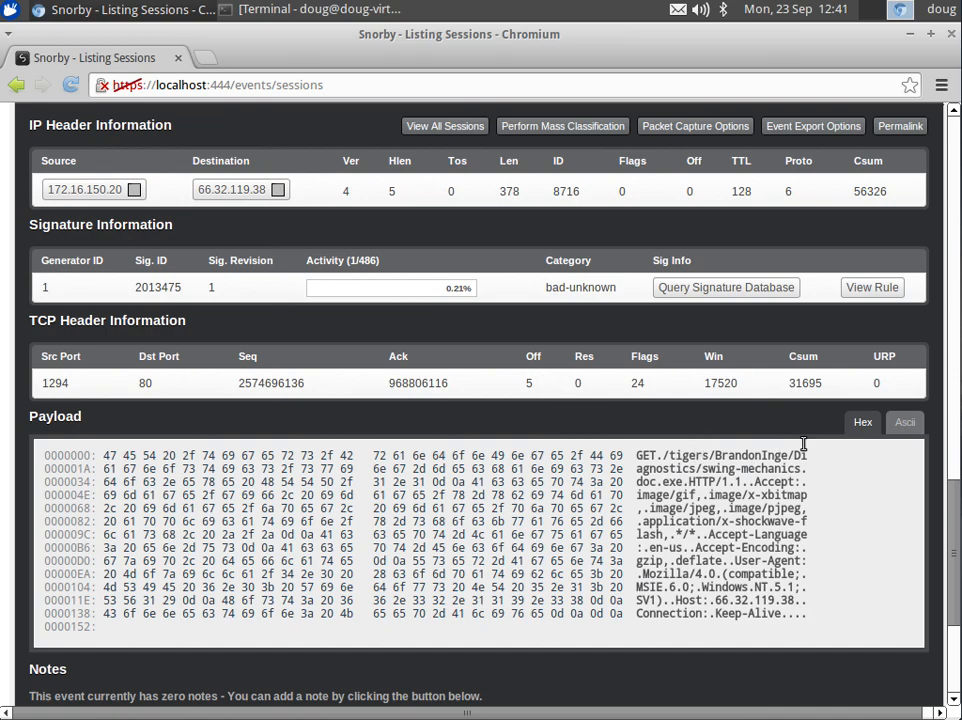
left_click(904, 420)
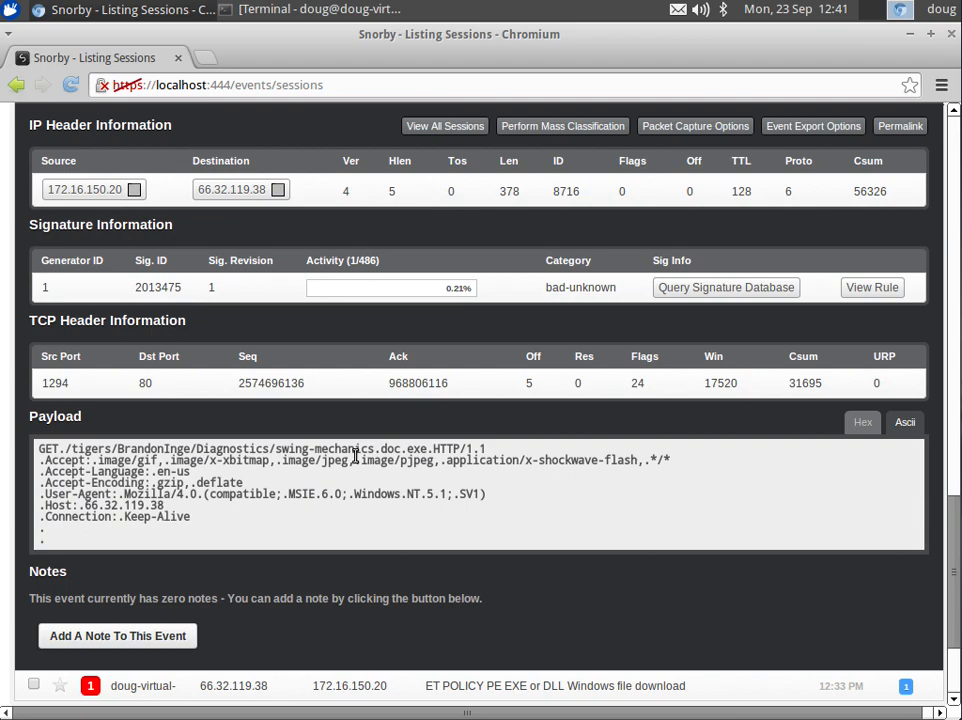
mouse_move(350, 450)
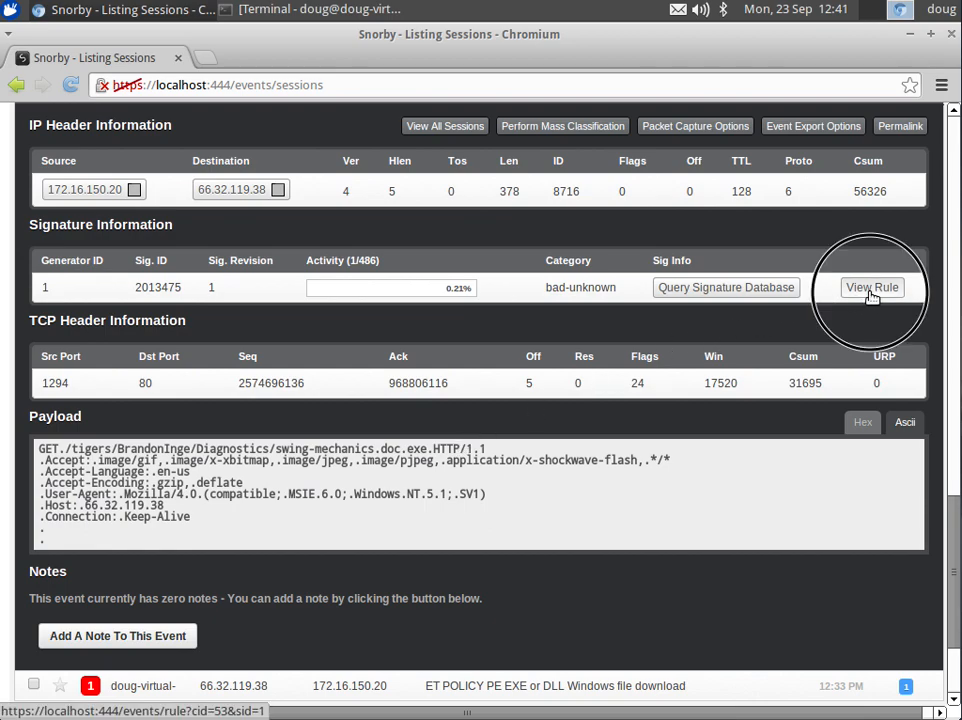
left_click(872, 288)
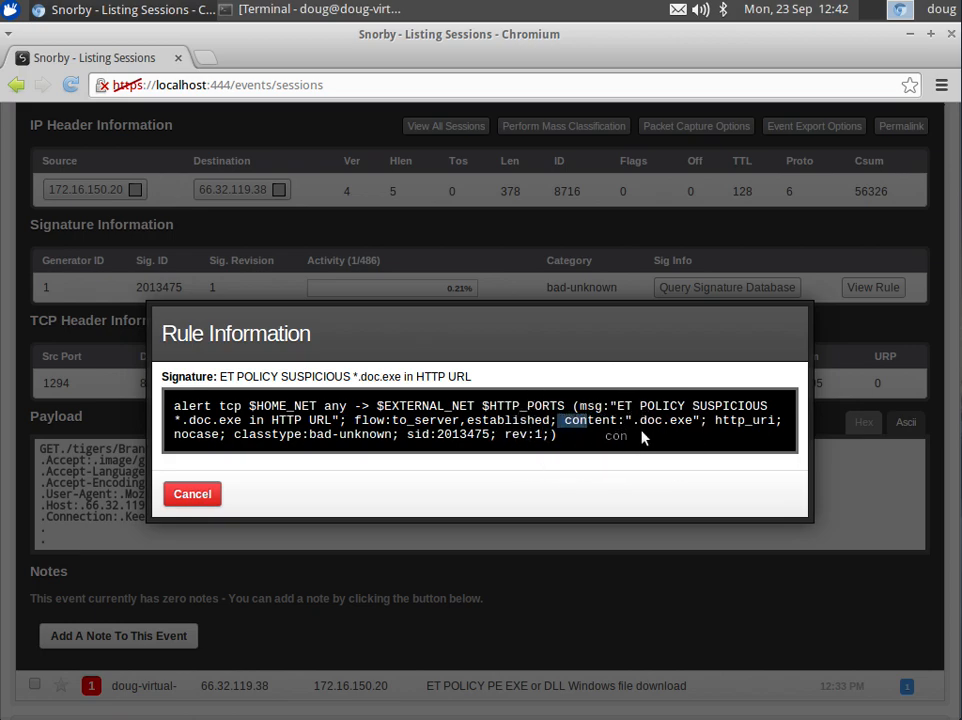
left_click(192, 492)
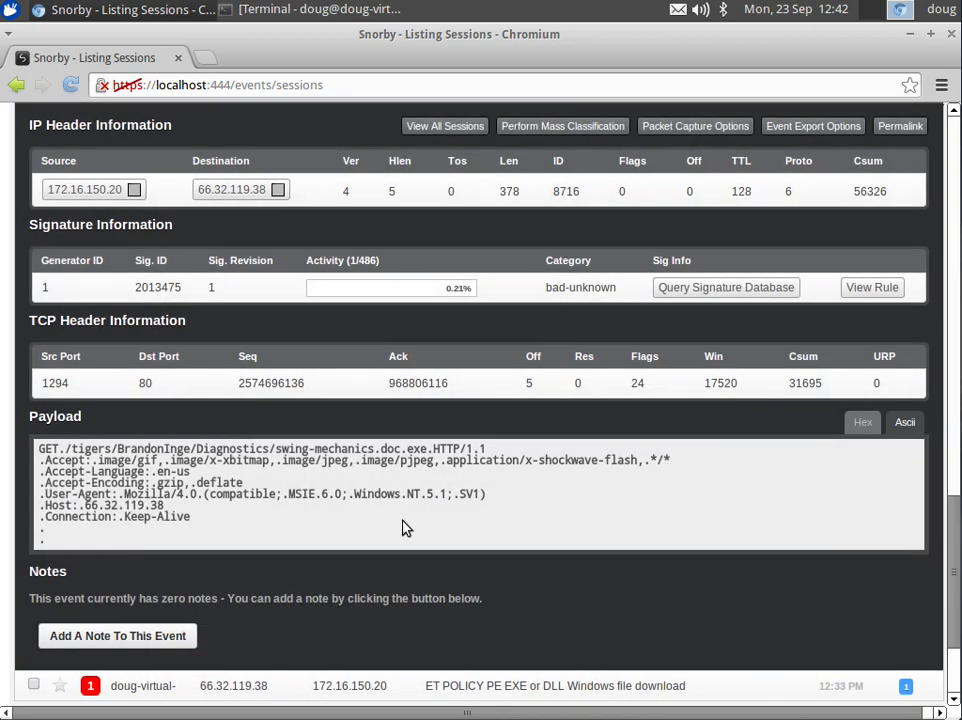
mouse_move(404, 528)
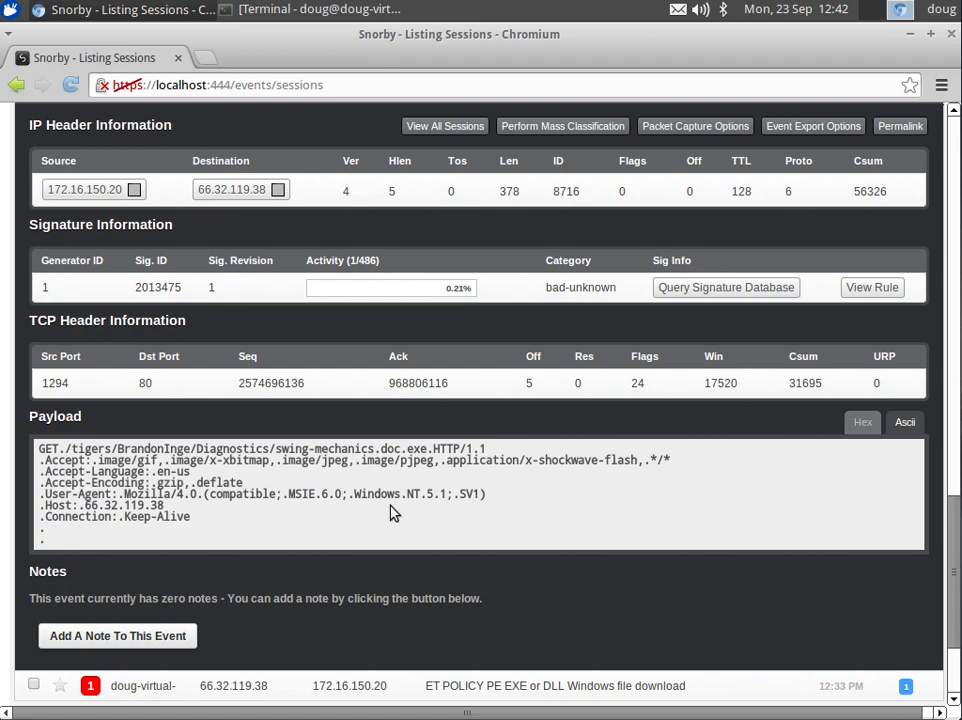
mouse_move(412, 476)
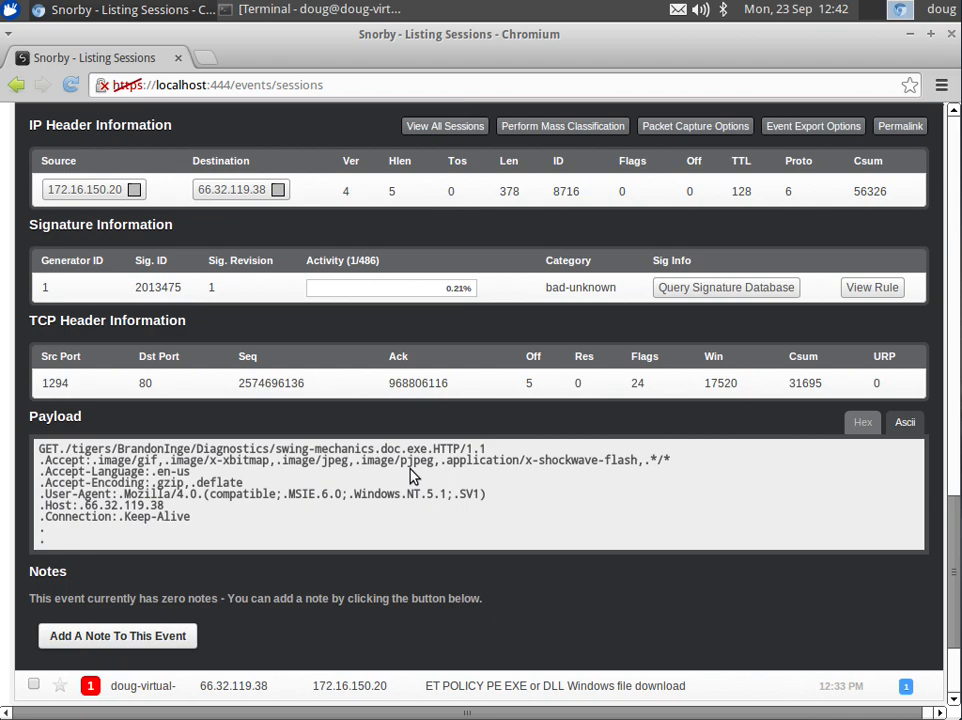
mouse_move(642, 258)
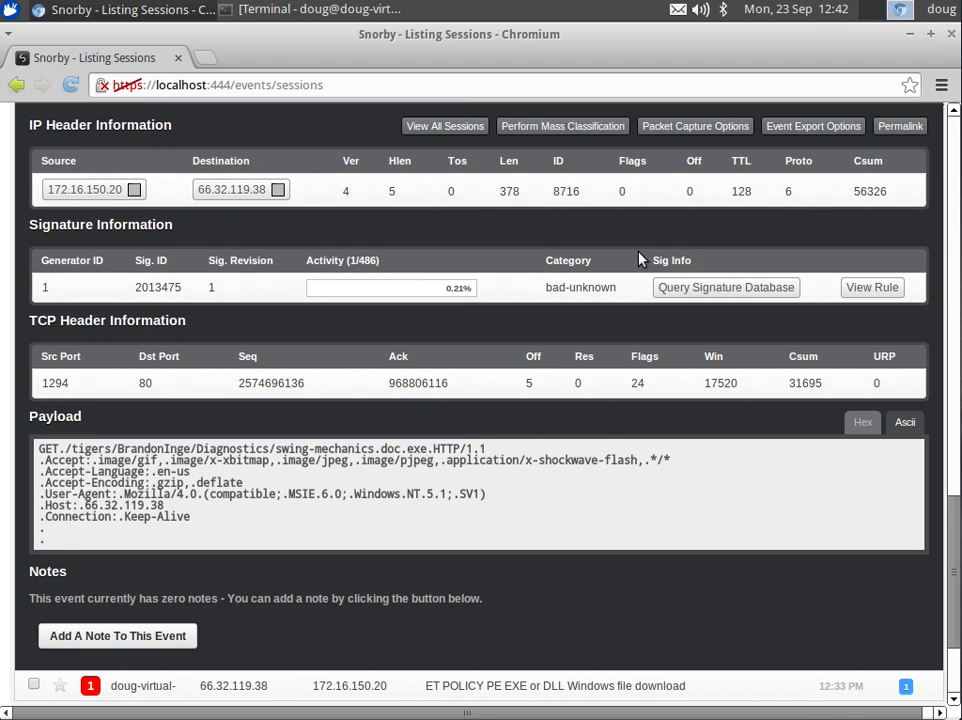
Step: Request a custom packet capture for 172.16.150.20:1294 to 66.32.119.38:80
left_click(694, 124)
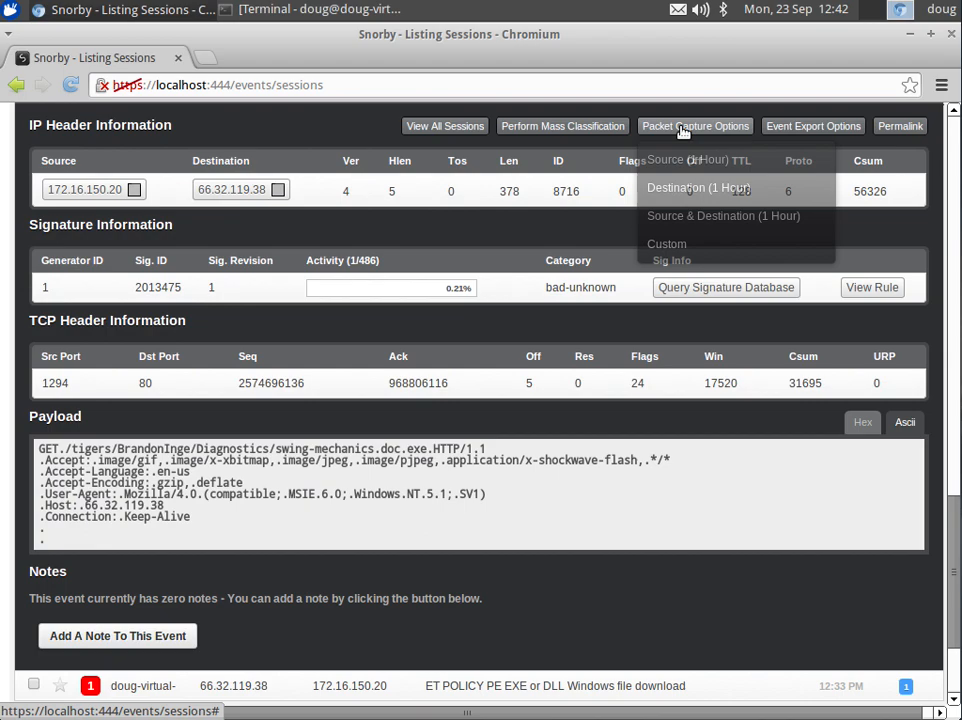
left_click(668, 244)
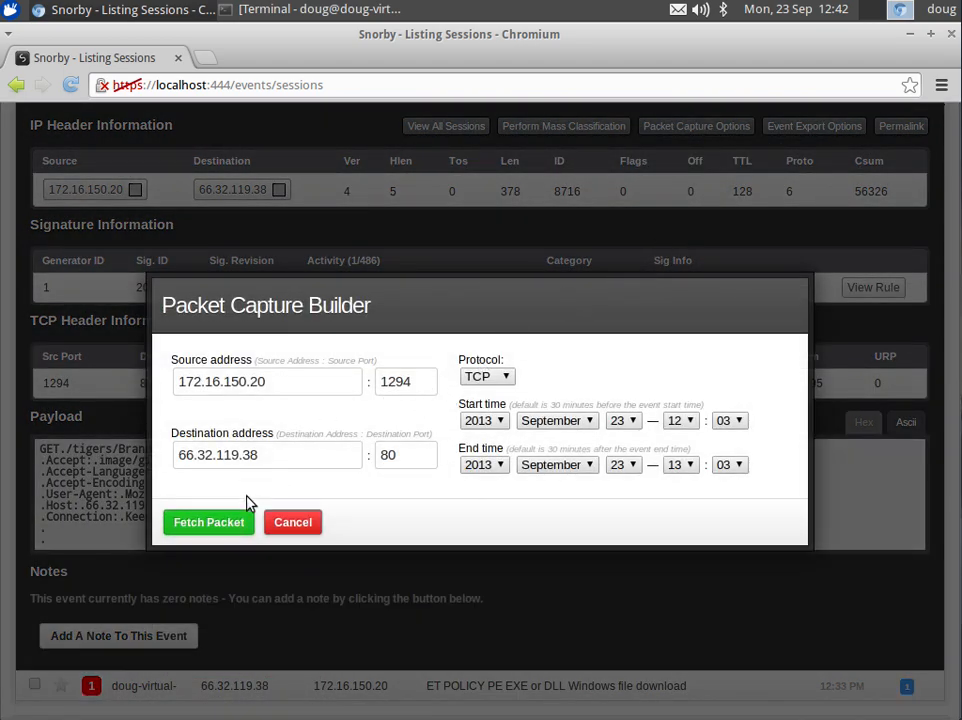
left_click(208, 522)
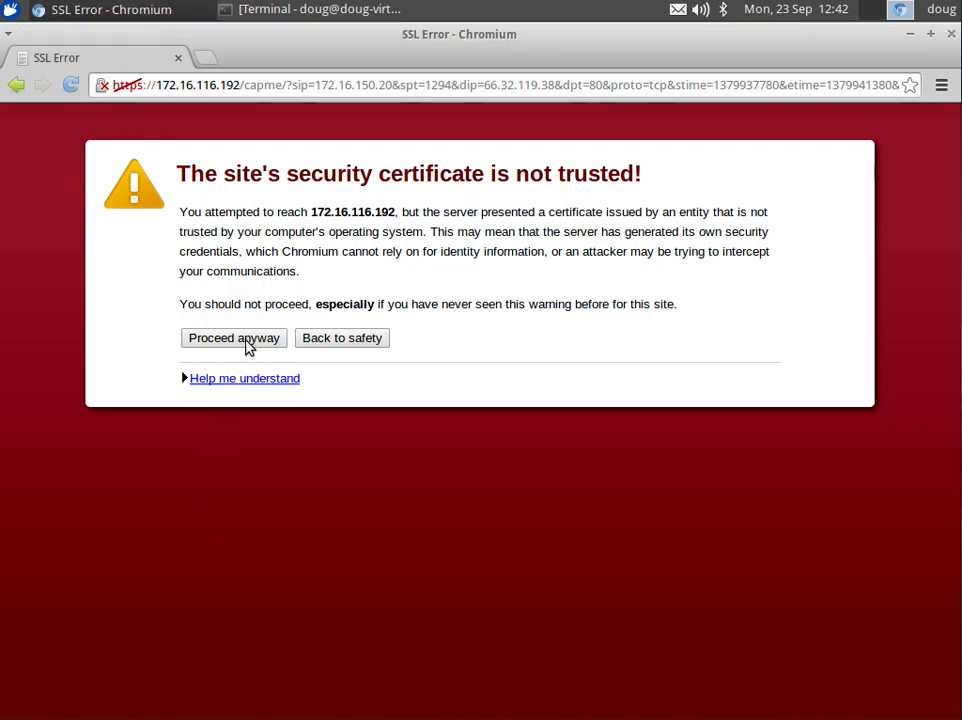
Step: Accept the capME certificate, log in and submit for the session's tcpflow transcript
left_click(232, 336)
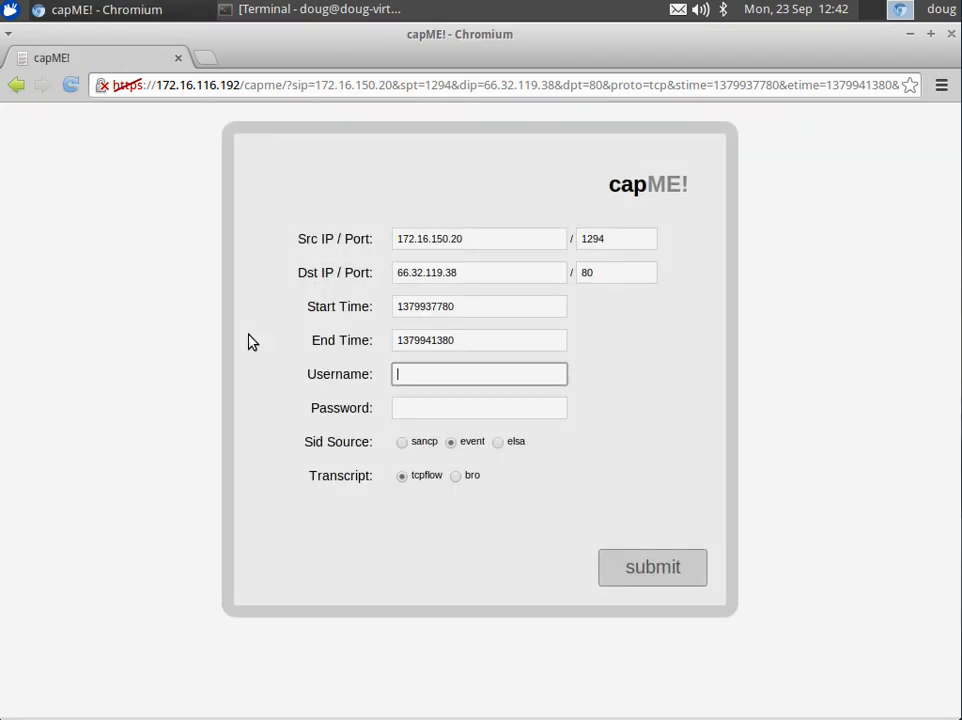
type("doug")
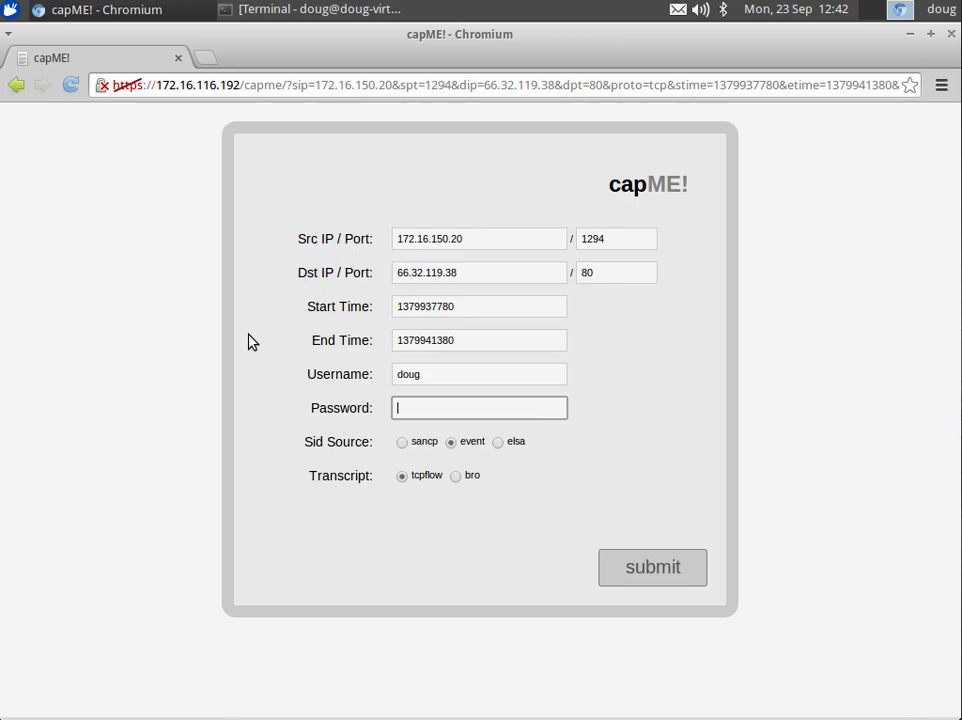
left_click(652, 568)
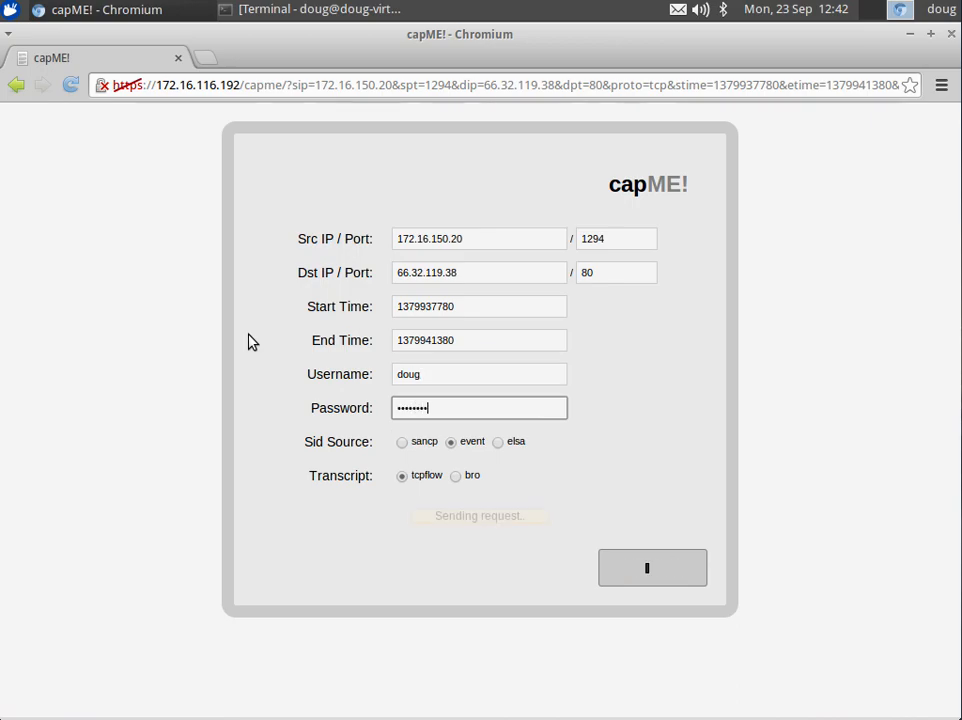
left_click(652, 568)
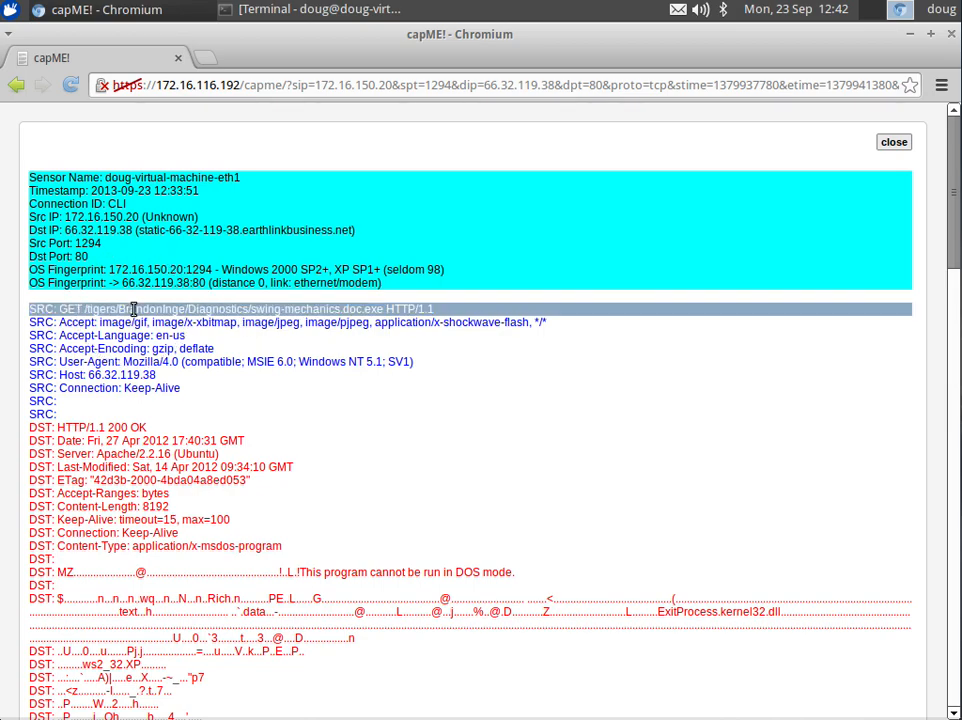
mouse_move(408, 518)
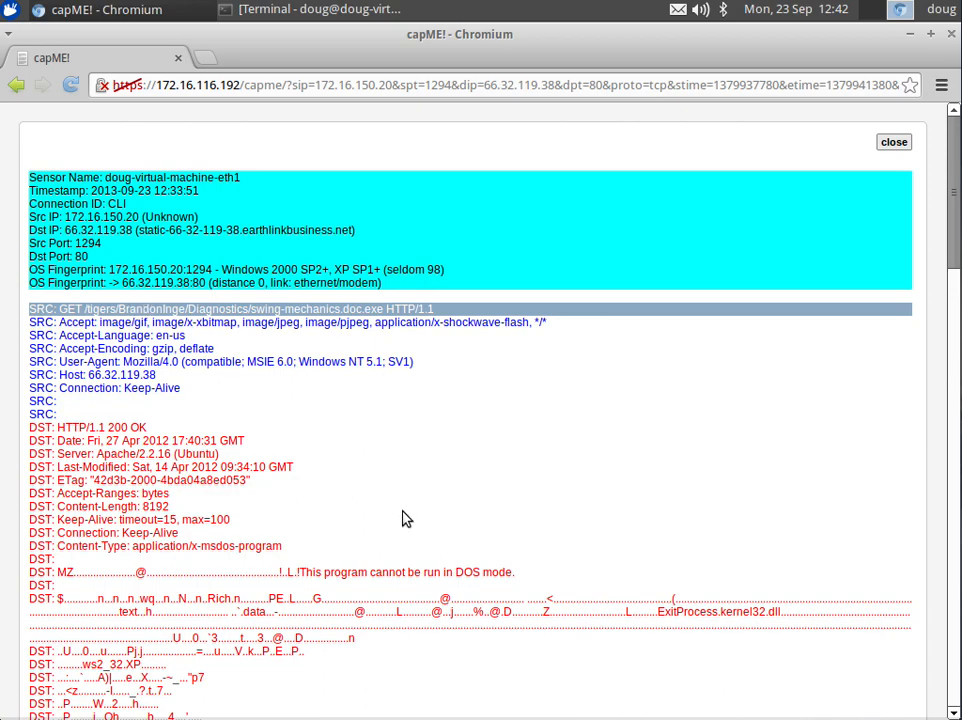
Step: Scroll the transcript into the executable's MZ header, DOS stub and kernel32.dll imports
scroll("down", 3)
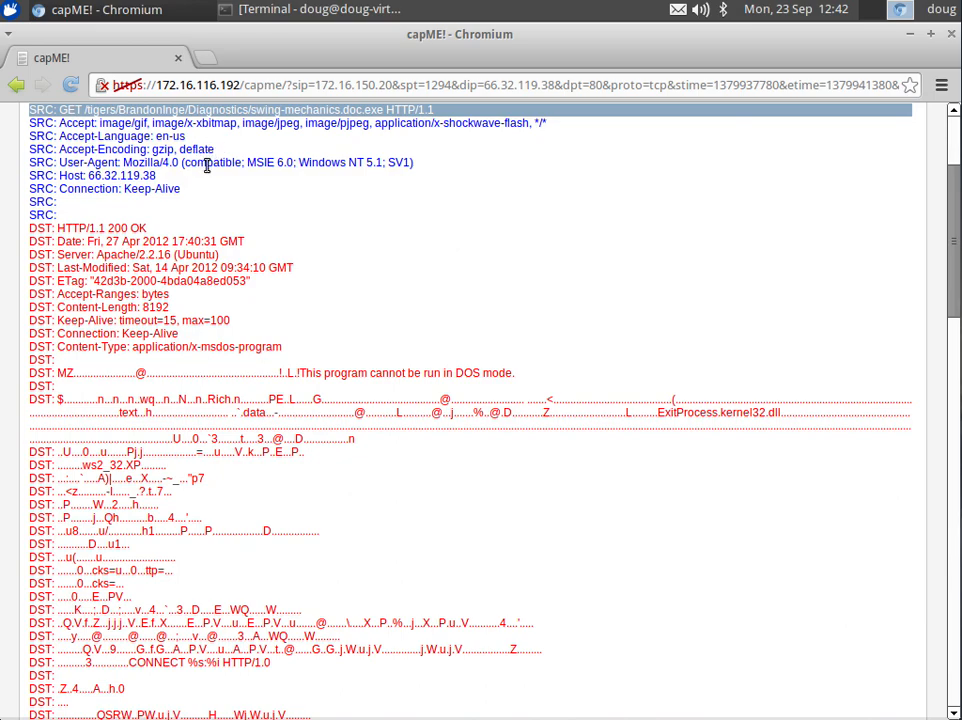
mouse_move(196, 220)
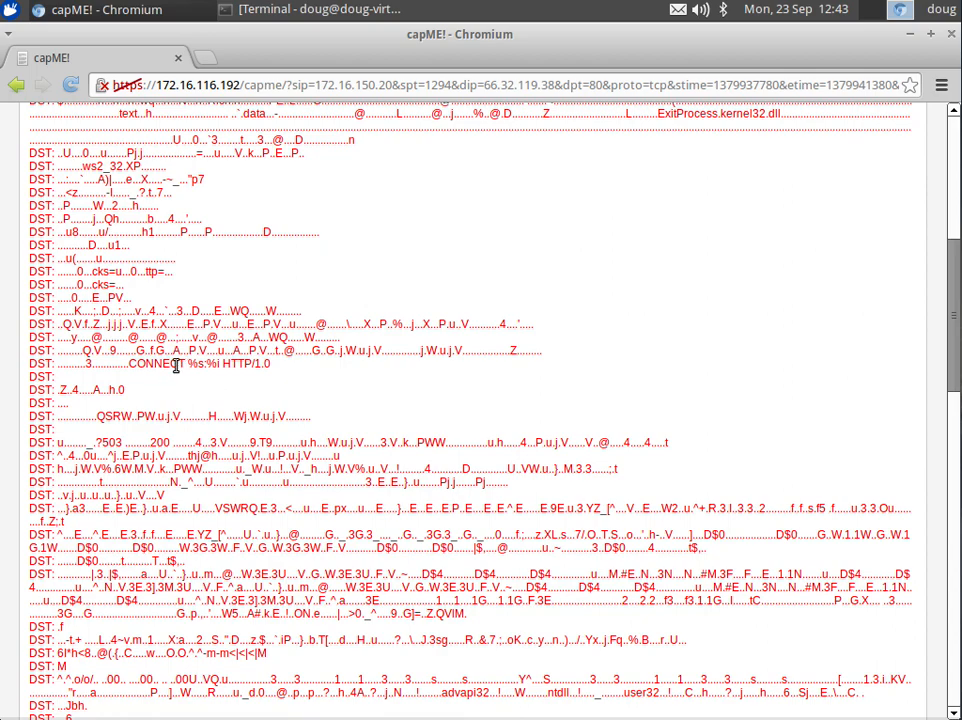
Step: Select the CONNECT HTTP/1.0 string and the embedded IP 221.54.197.32 in the payload
double_click(160, 364)
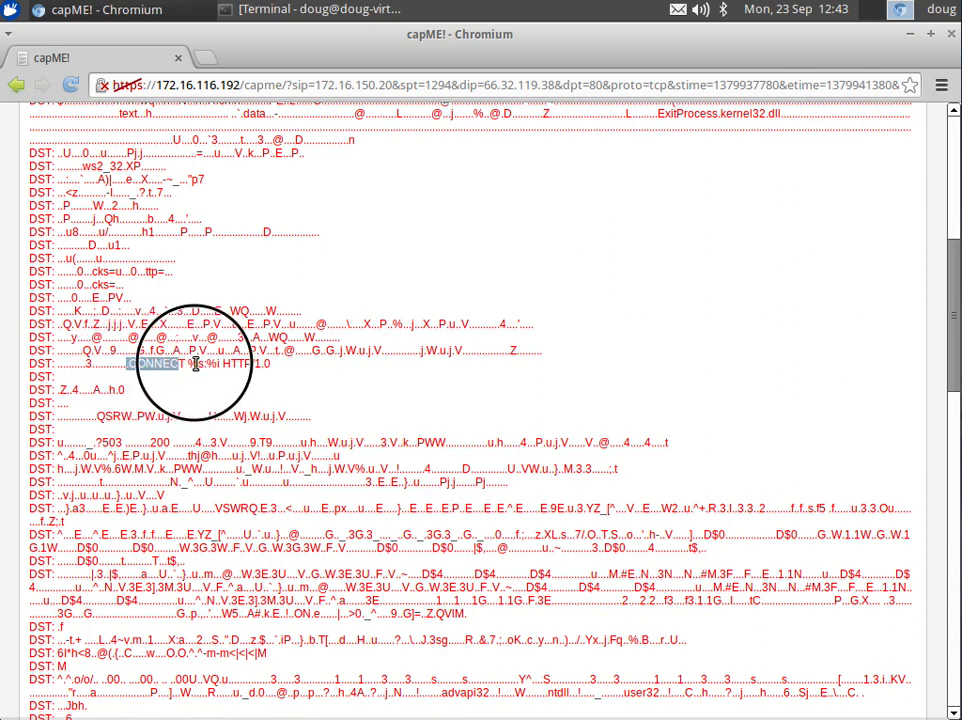
double_click(190, 364)
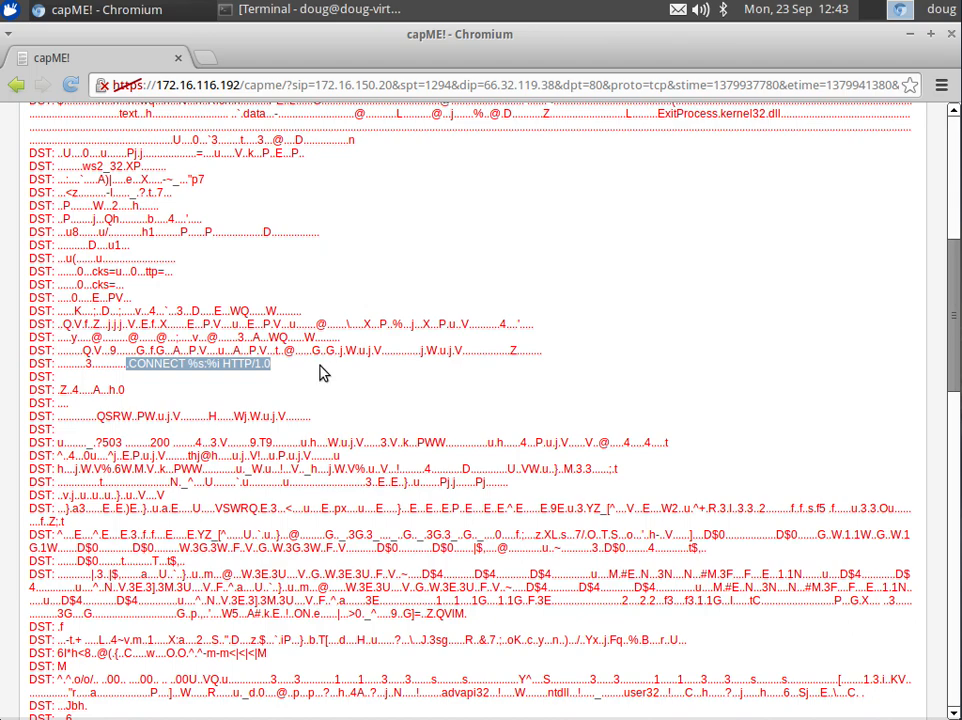
scroll("down", 3)
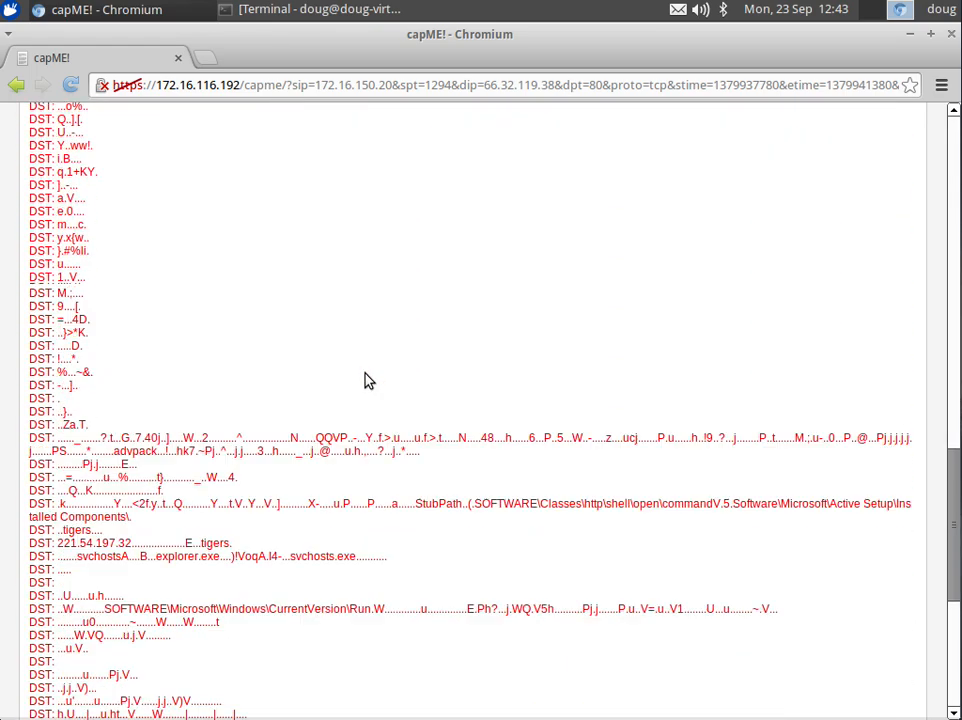
scroll("down", 3)
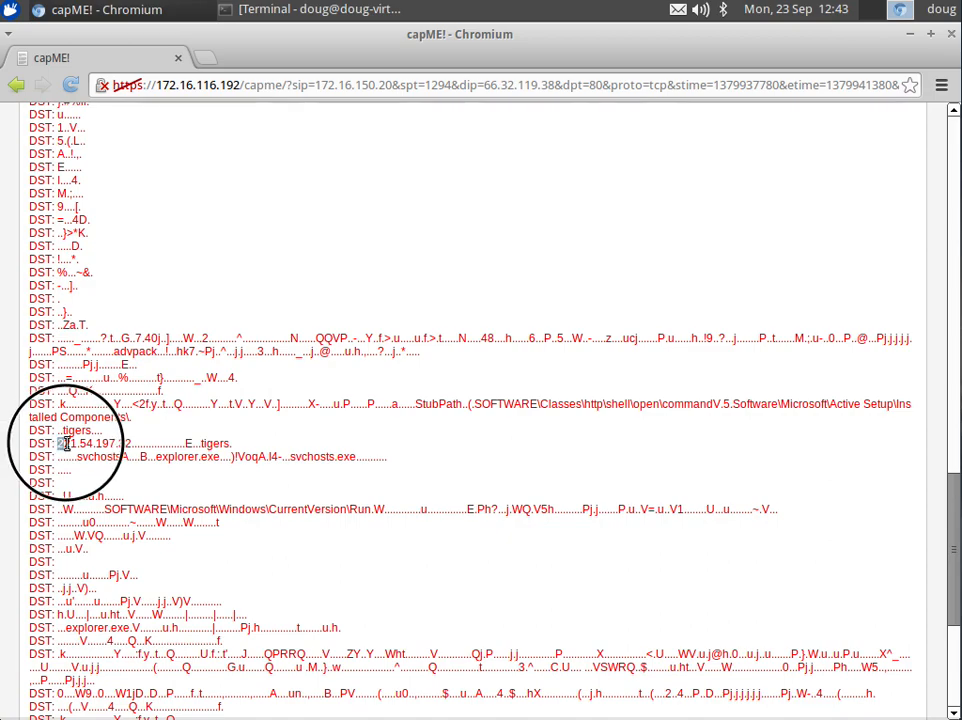
double_click(84, 444)
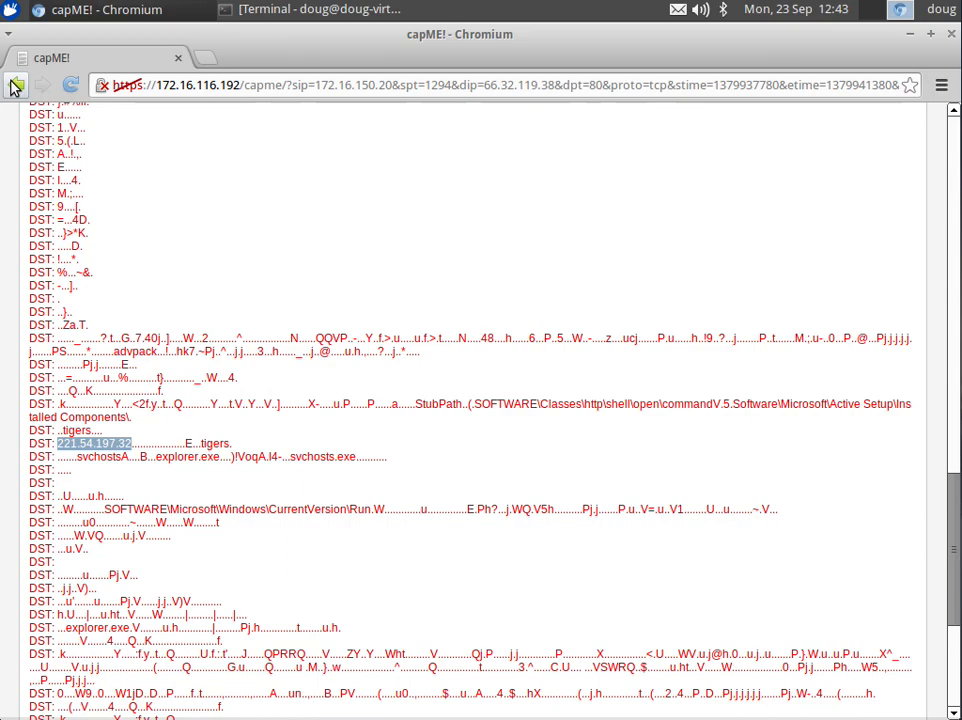
mouse_move(16, 84)
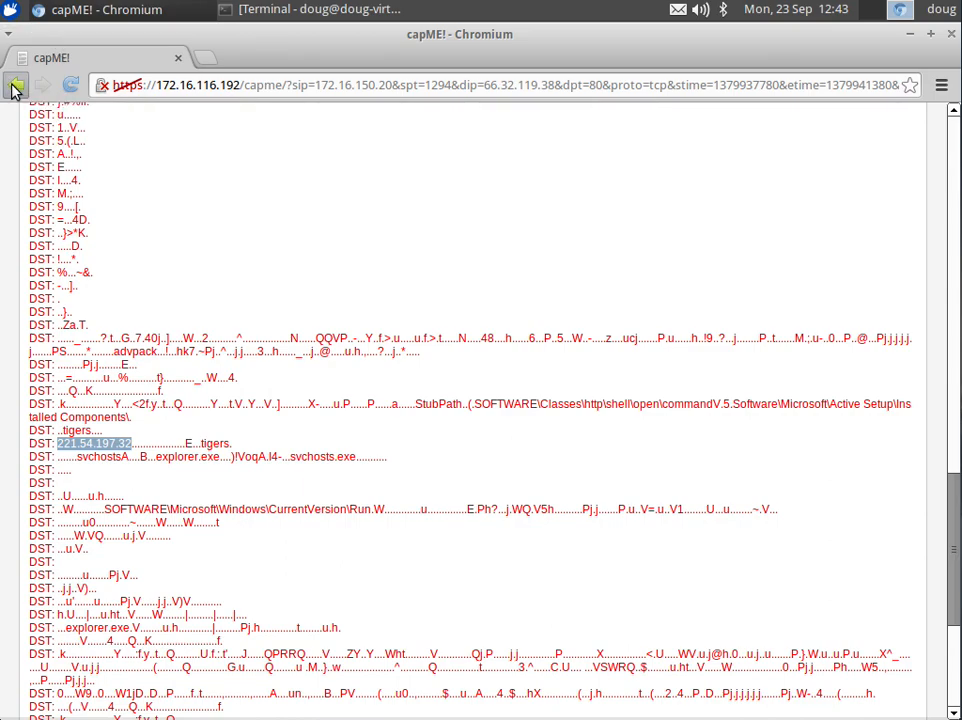
Step: Go back to Listing Sessions and bring up Advanced Search with three empty rules
left_click(16, 84)
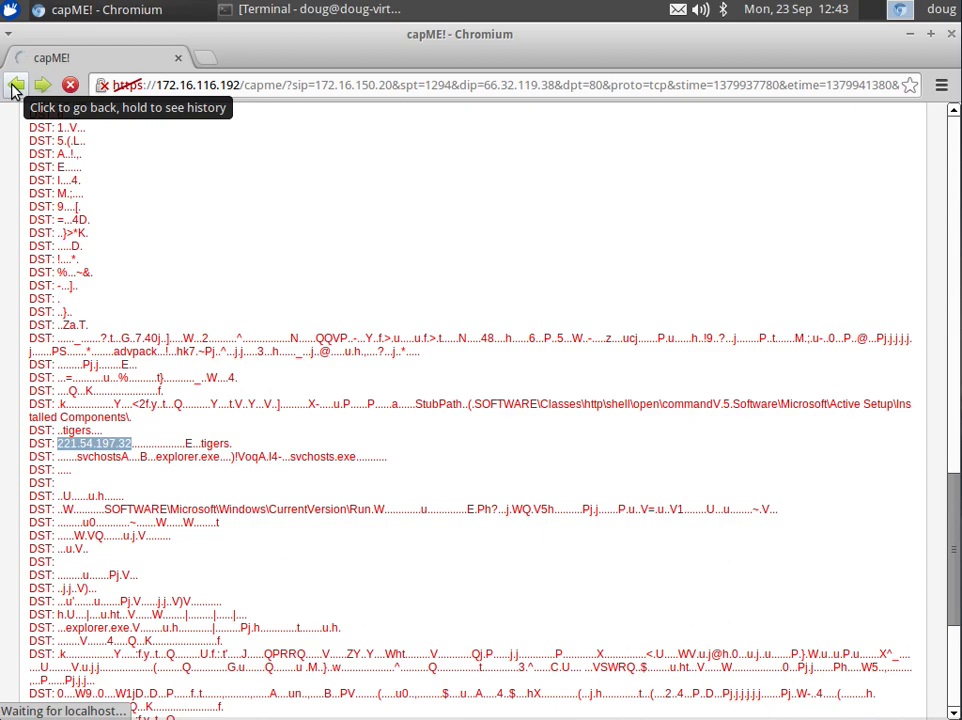
left_click(16, 84)
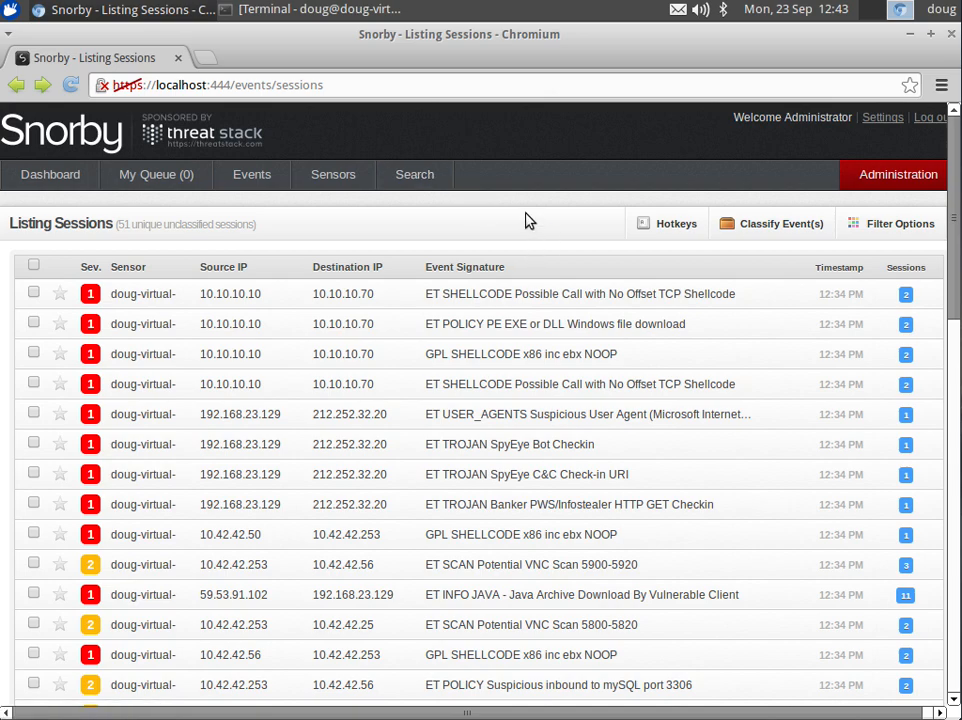
mouse_move(438, 198)
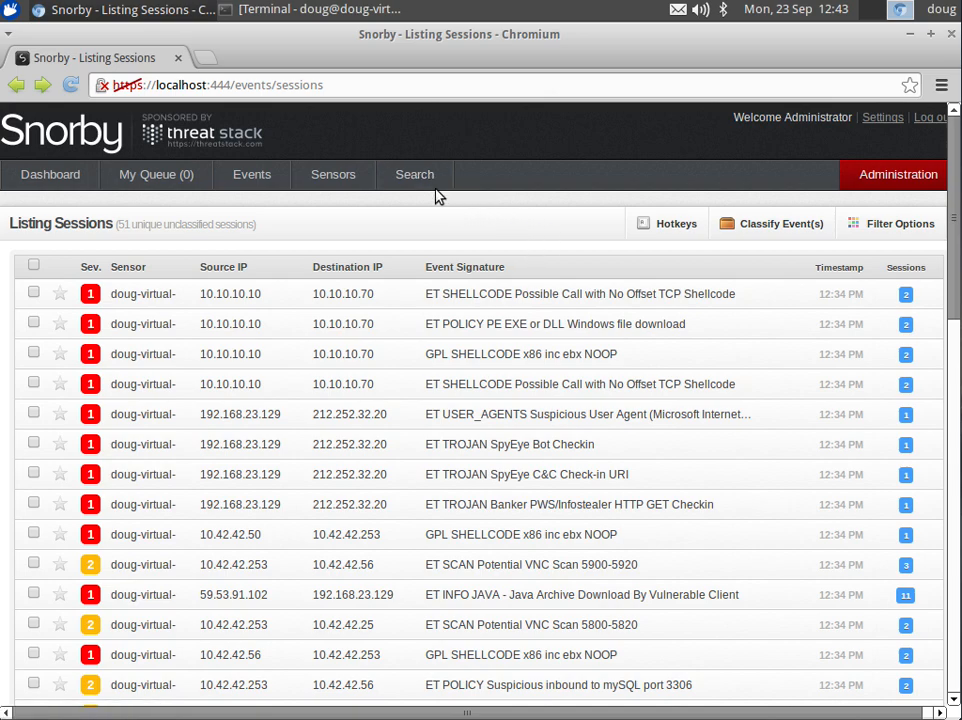
left_click(416, 174)
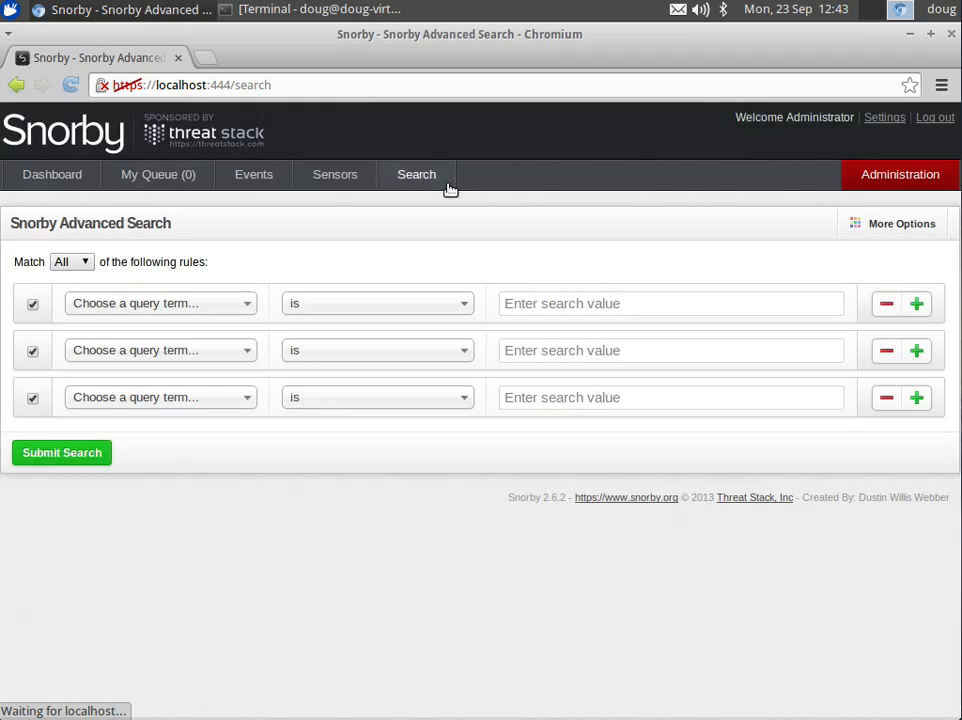